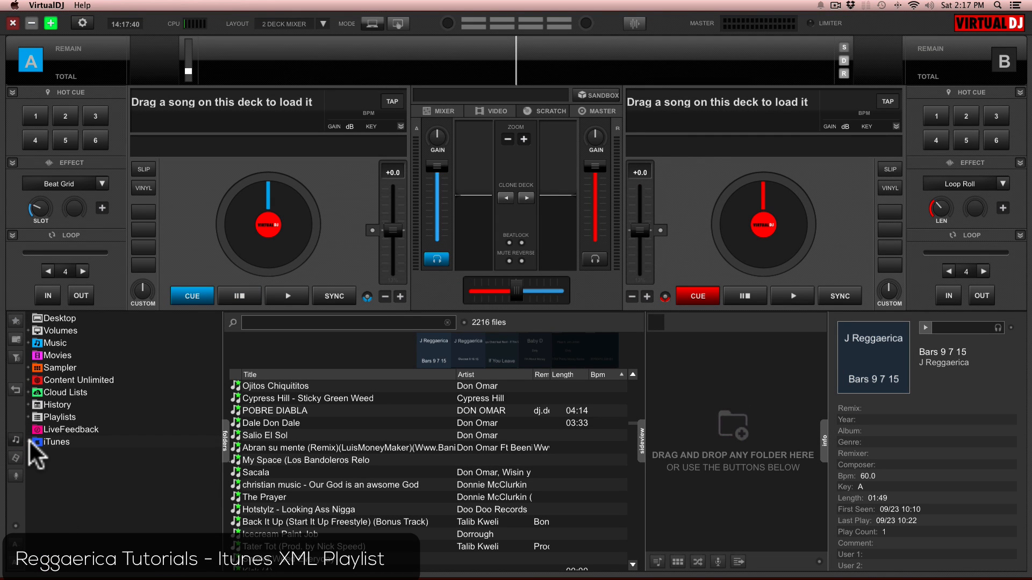
Show the iTunes playlists node in the VirtualDJ library browser.
{"action": "left_click", "coordinate": [77, 503]}
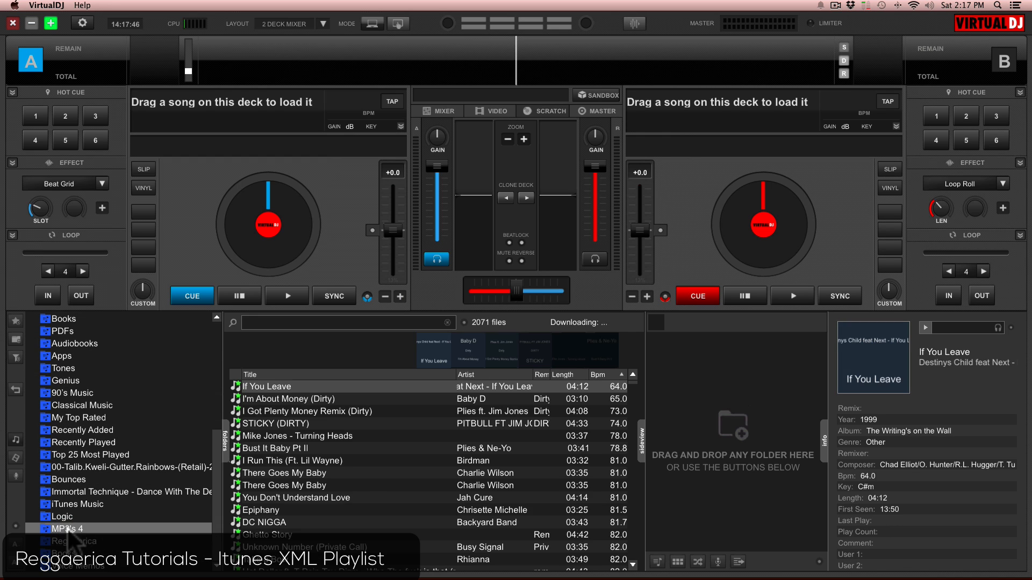
{"action": "mouse_move", "coordinate": [395, 477]}
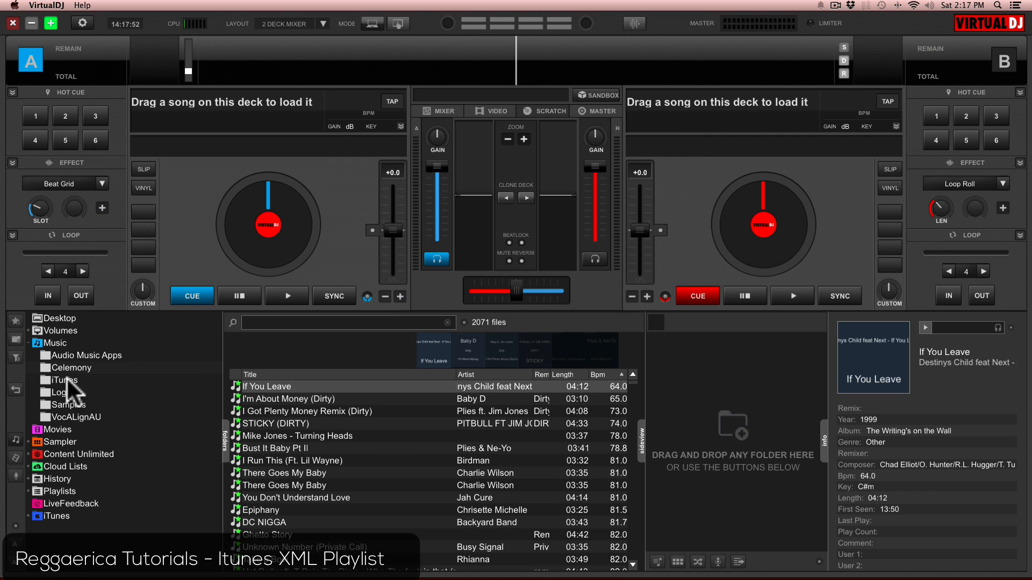
Browse into Music > iTunes > iTunes Media folders, then switch to the browser with the Apple support article.
{"action": "left_click", "coordinate": [63, 379]}
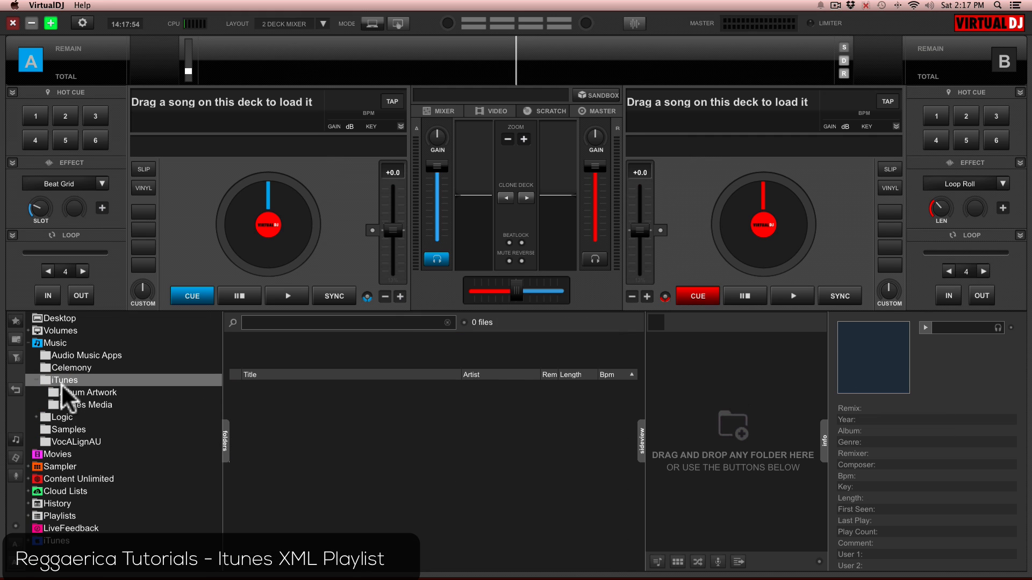
{"action": "left_click", "coordinate": [36, 405]}
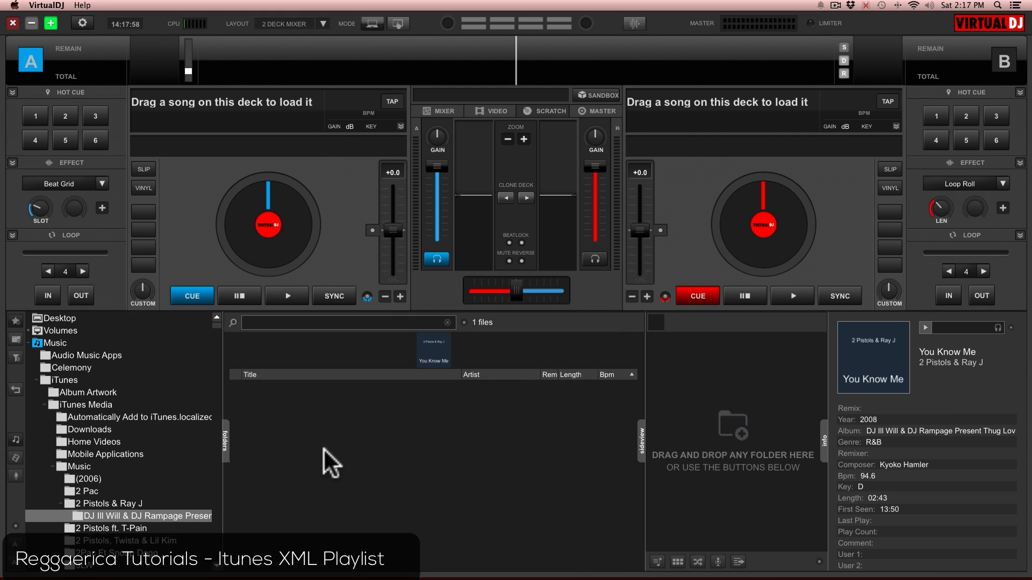
{"action": "key", "text": "cmd+tab"}
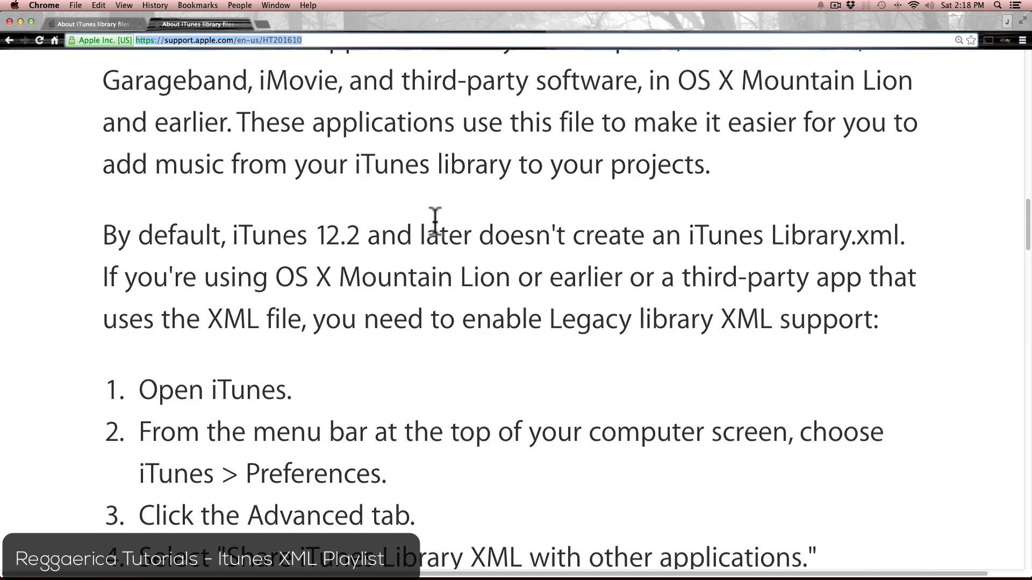
Scroll the Apple support article to the legacy iTunes Library XML sharing steps.
{"action": "scroll", "scroll_direction": "down", "scroll_amount": 3}
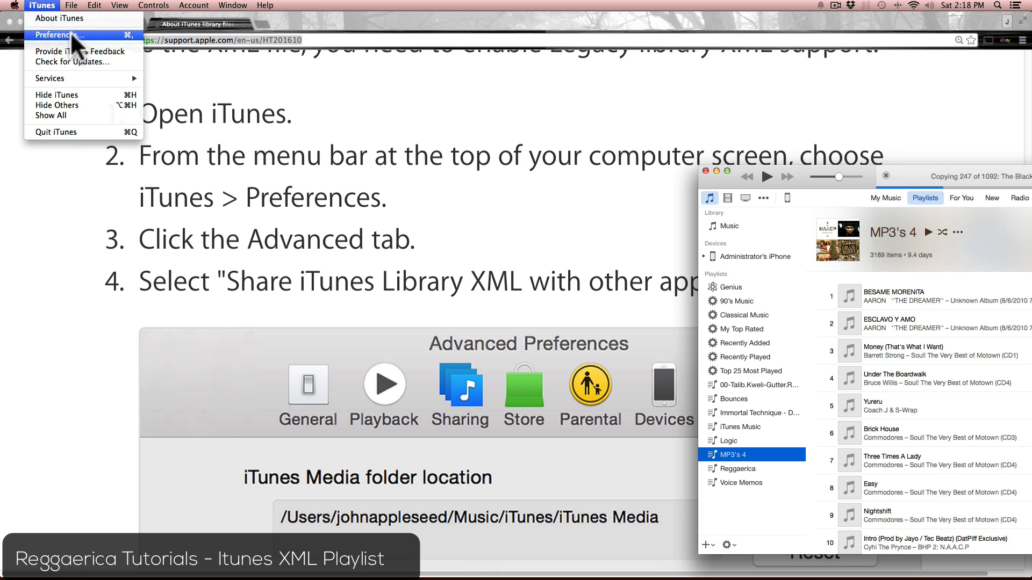
Enable 'Share iTunes Library XML with other applications' in iTunes Advanced Preferences.
{"action": "left_click", "coordinate": [58, 35]}
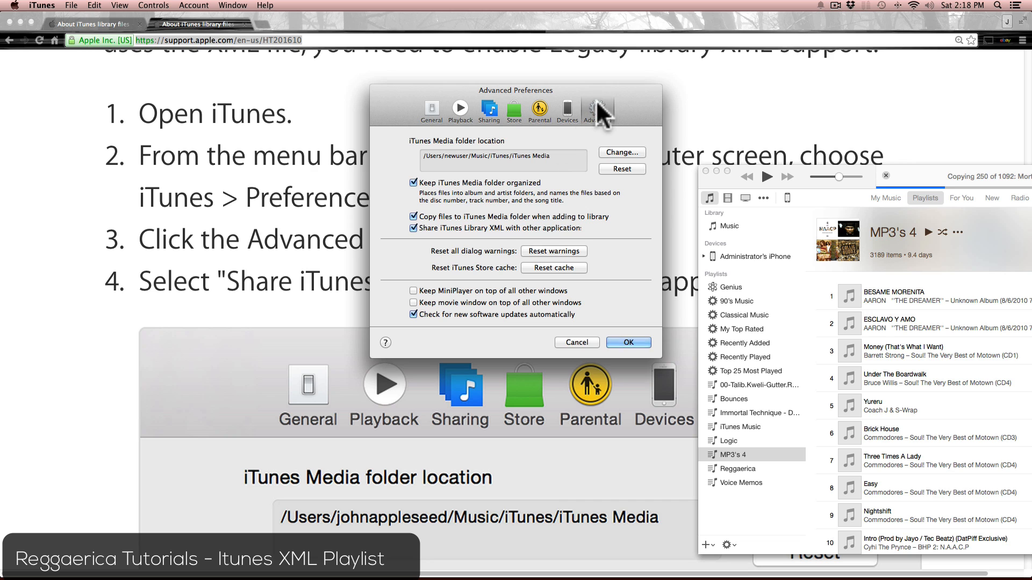
{"action": "mouse_move", "coordinate": [415, 303]}
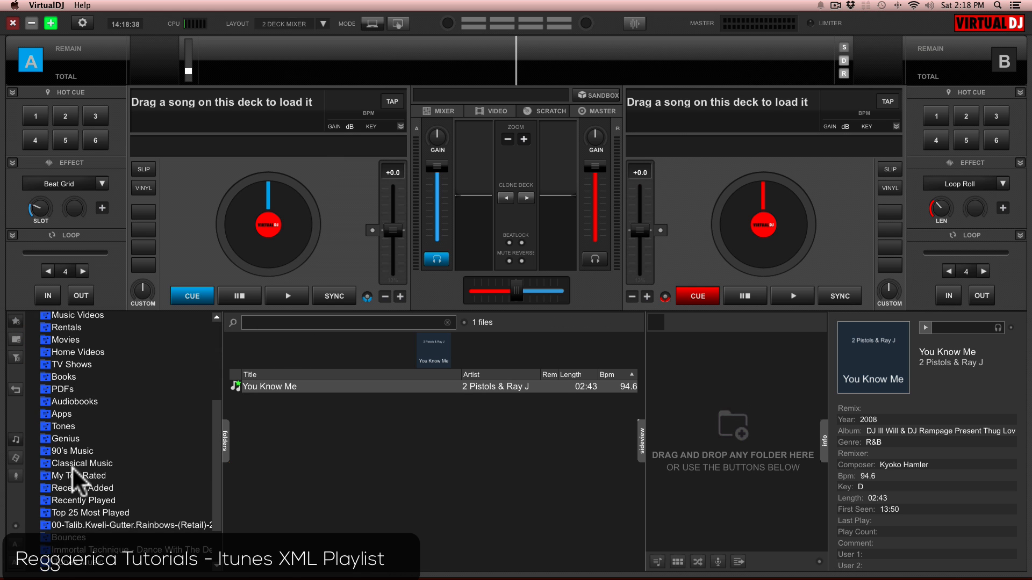
Scroll the iTunes node to see imported playlists like Top 25 Most Played and MP3's 4.
{"action": "scroll", "scroll_direction": "down", "scroll_amount": 3}
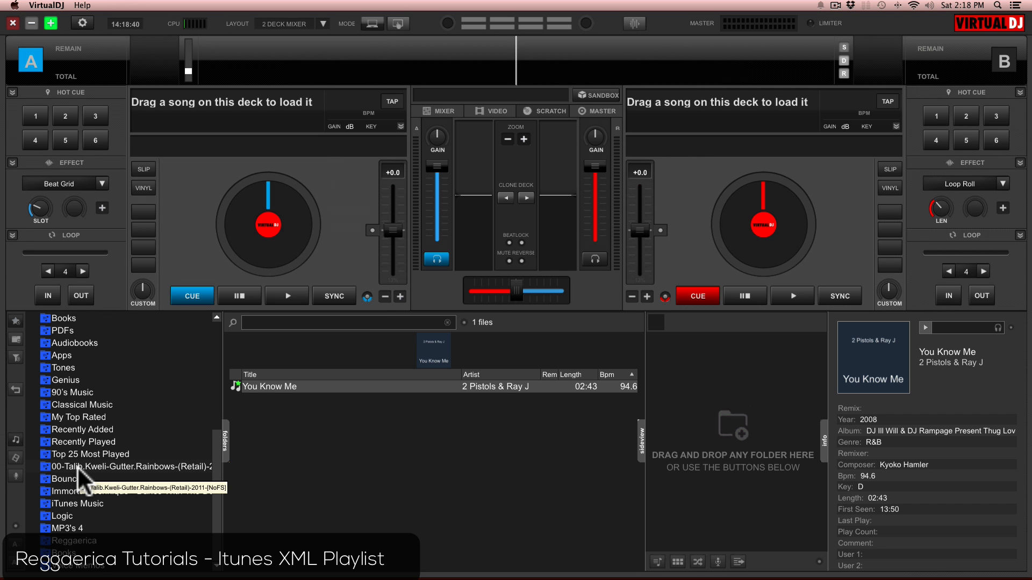